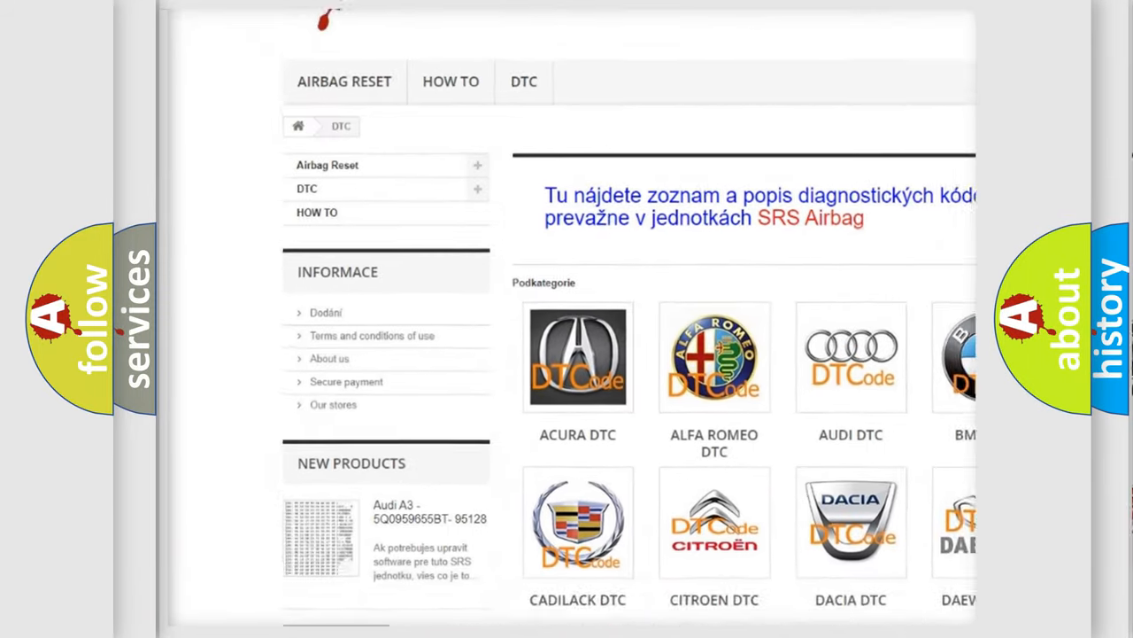
scroll(down, 3)
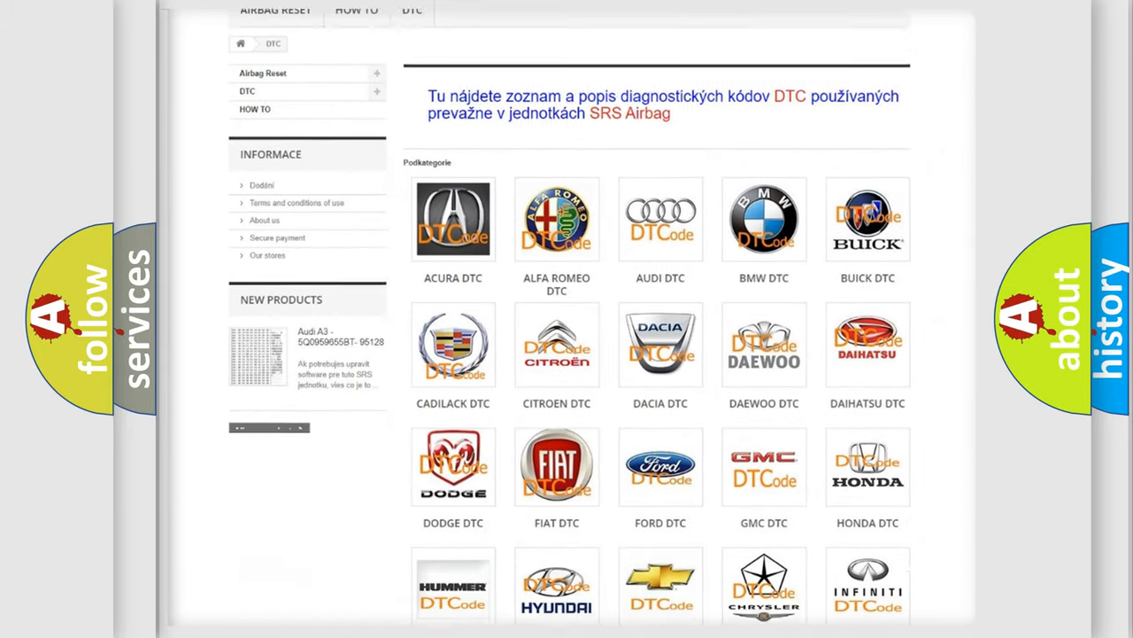
scroll(down, 3)
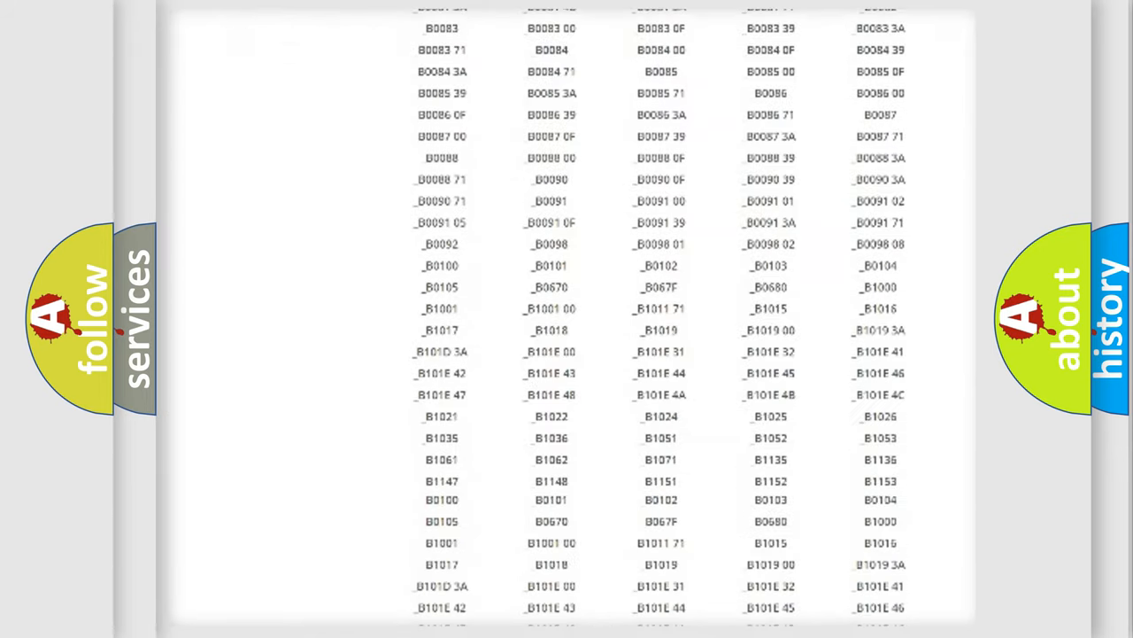
scroll(up, 3)
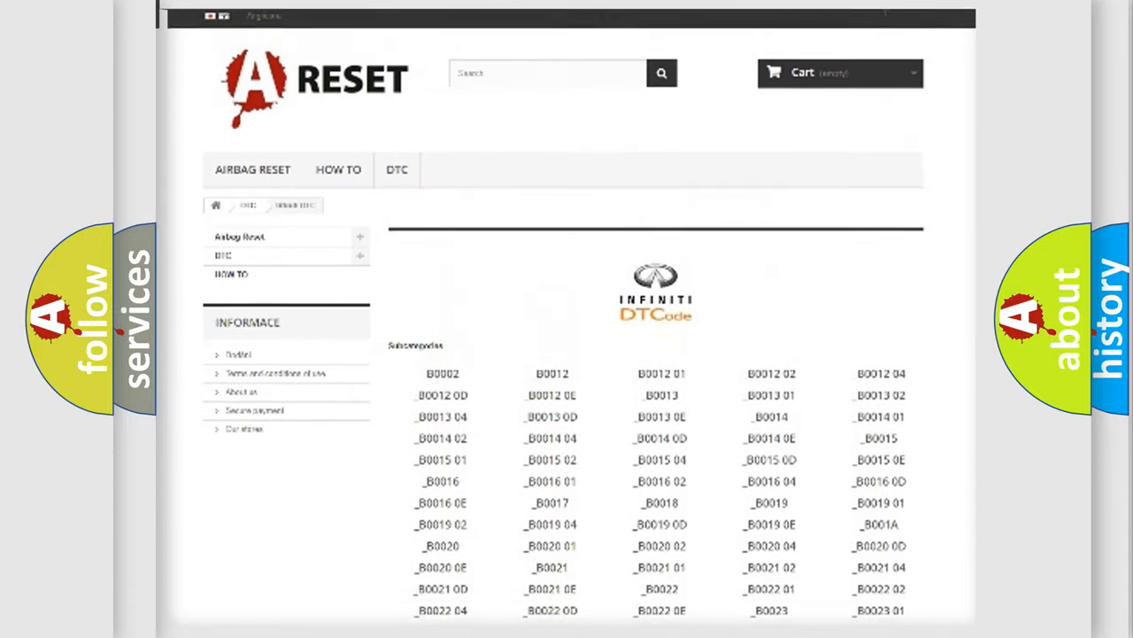